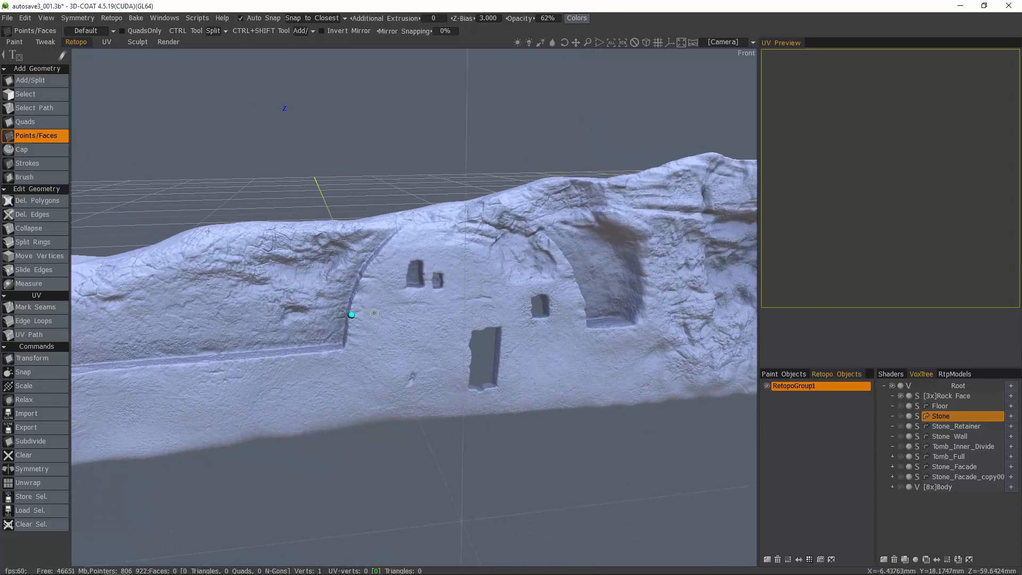
- Place a snapped corner point at the foot of the arch to start the first quad
left_click(376, 315)
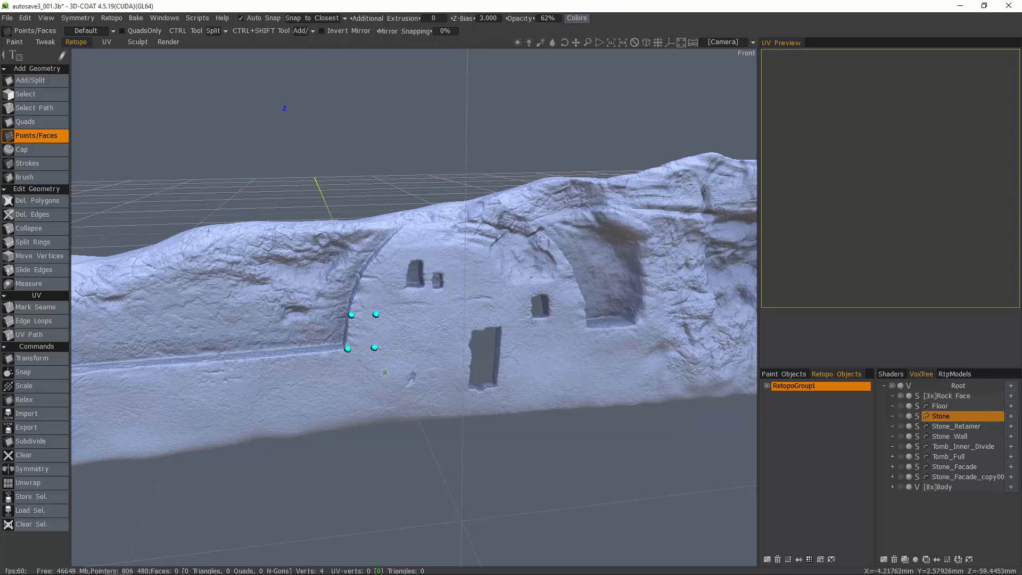
mouse_move(391, 357)
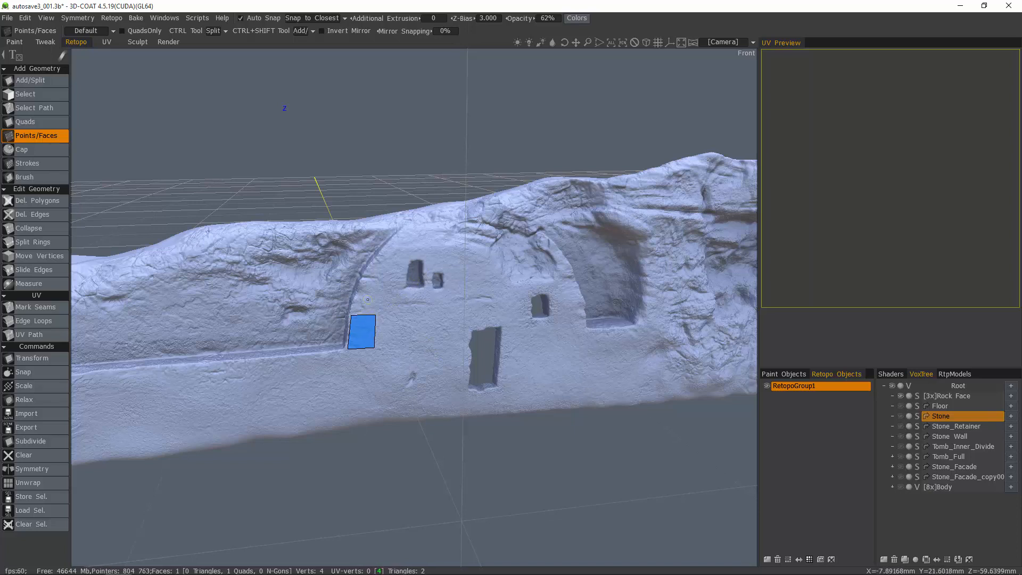
mouse_move(382, 290)
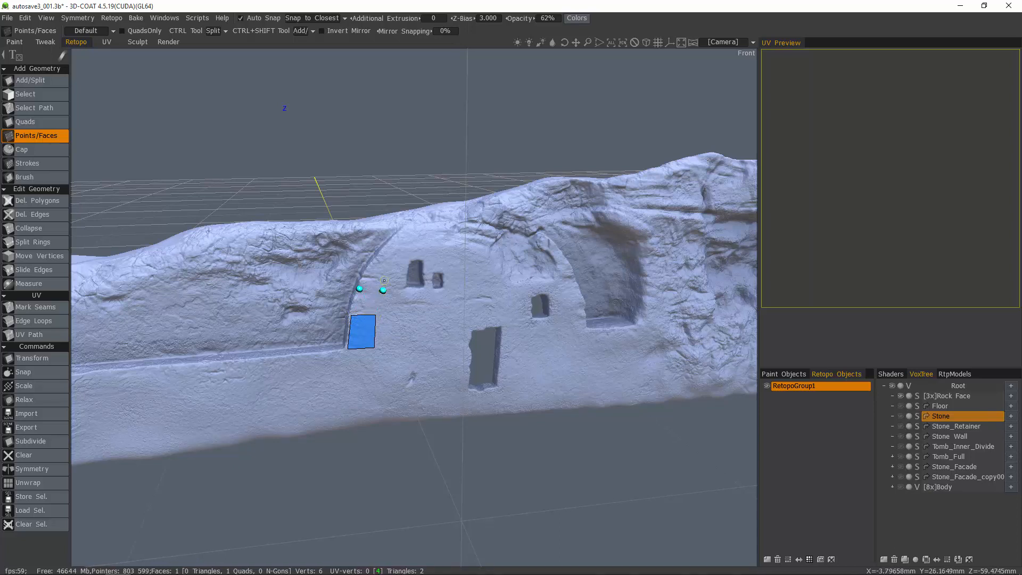
- Place two more points climbing the arch curve for the next faces
left_click(373, 259)
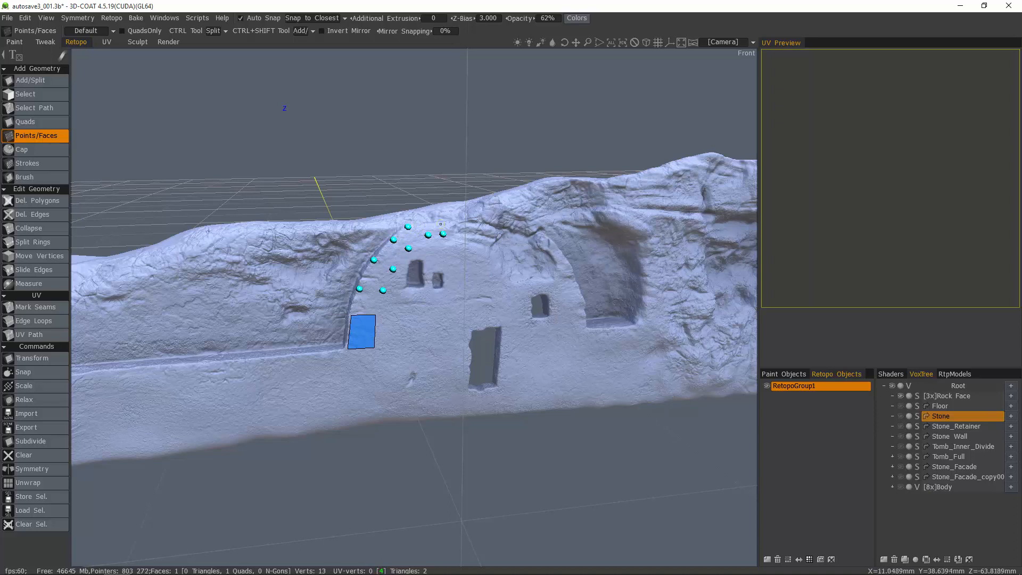
left_click(427, 235)
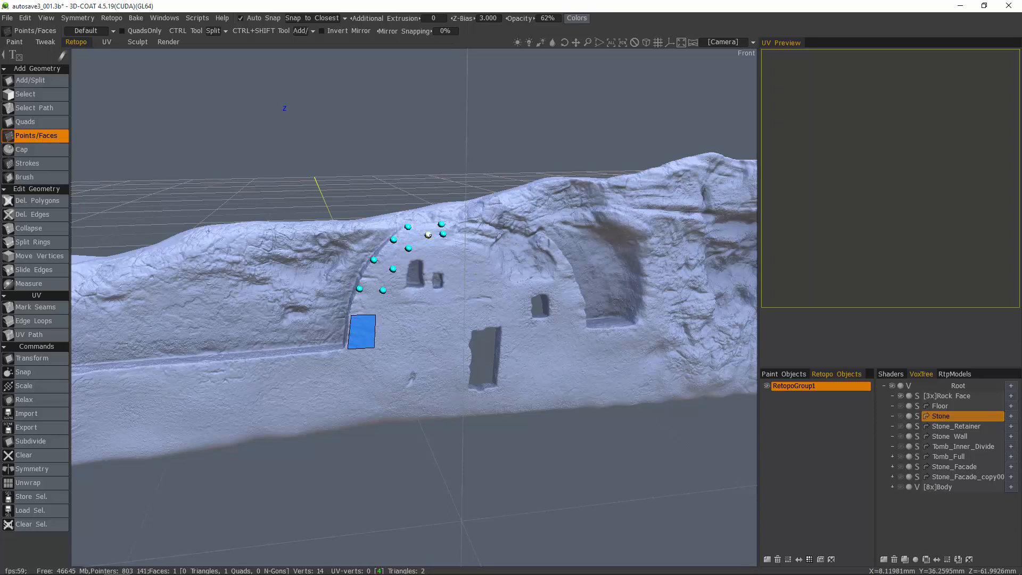
mouse_move(478, 281)
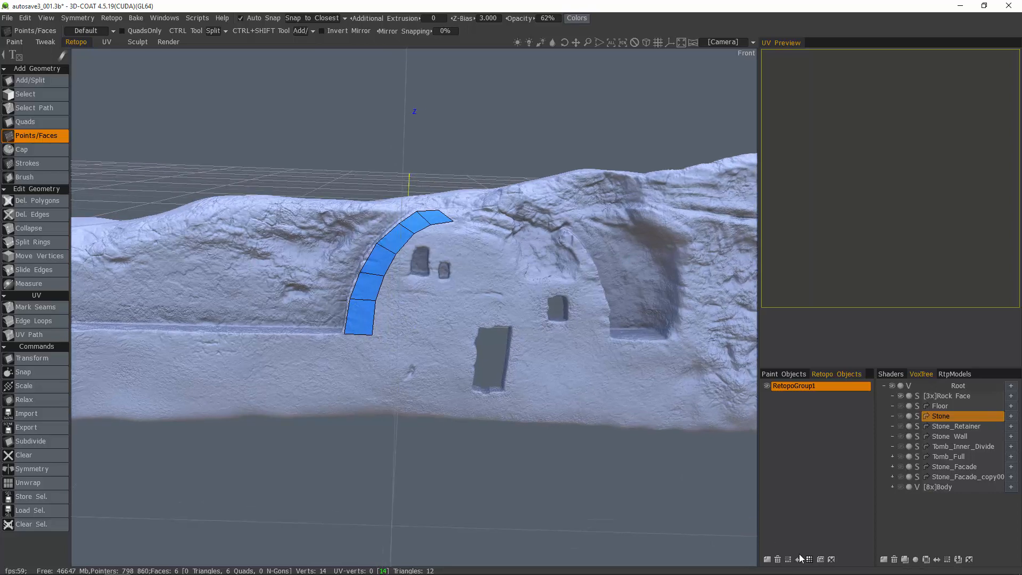
- Clear the arch strip with Select, then mark a fresh point at the arch's foot with Points/Faces
left_click(25, 93)
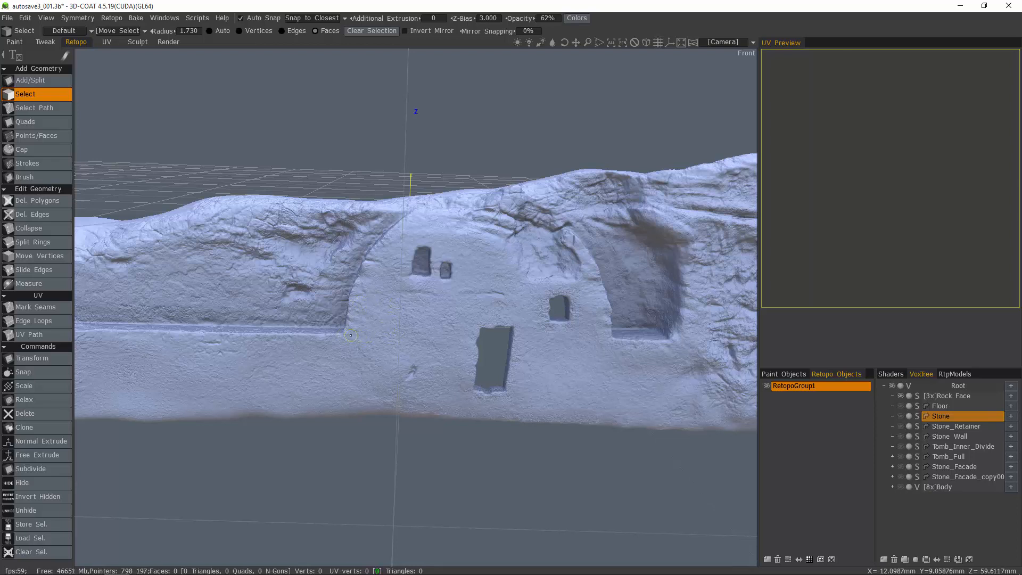
left_click(36, 135)
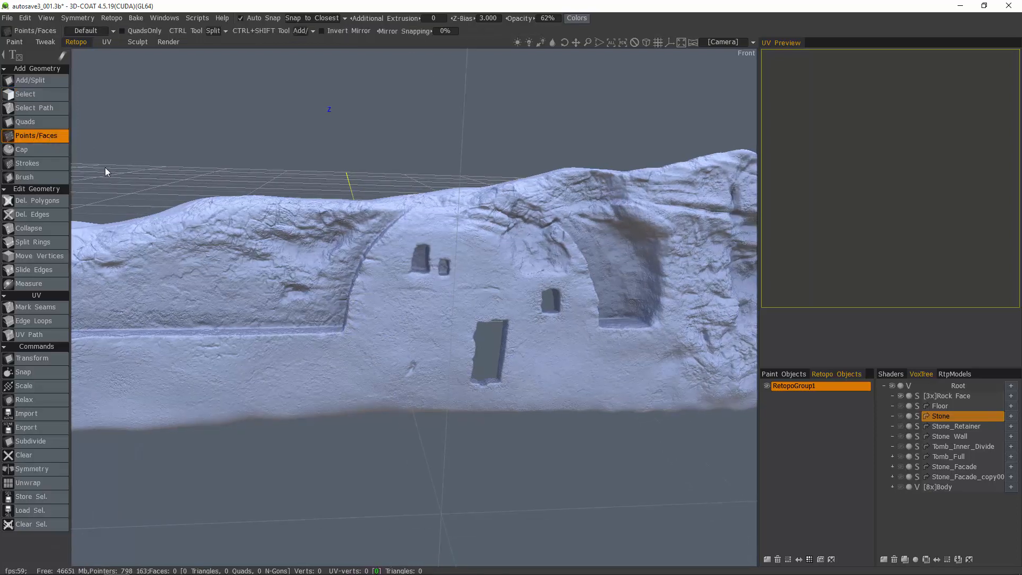
left_click(373, 333)
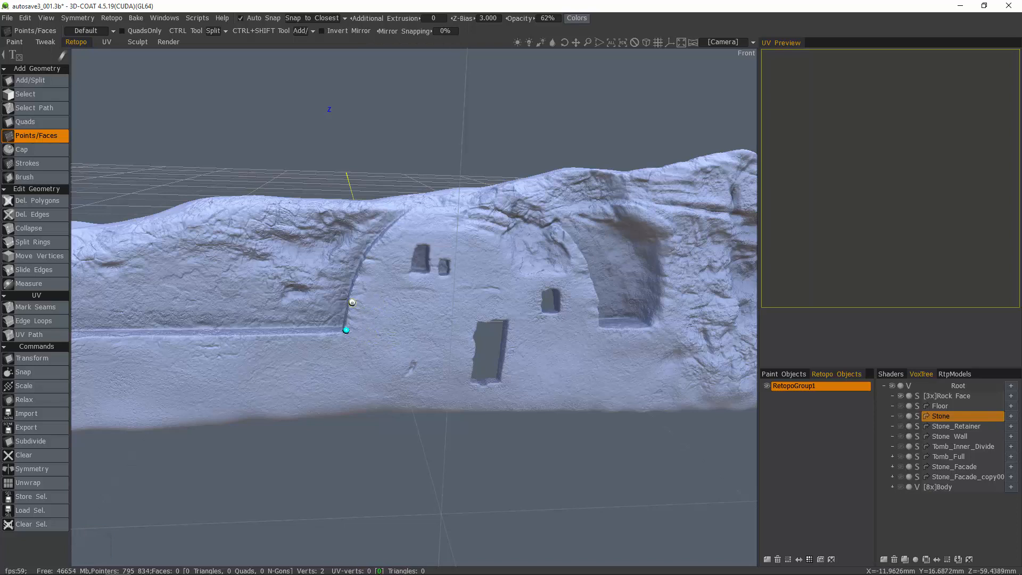
- Close a face at the arch base beside the ledge and place a point above for a triangle
left_click(375, 304)
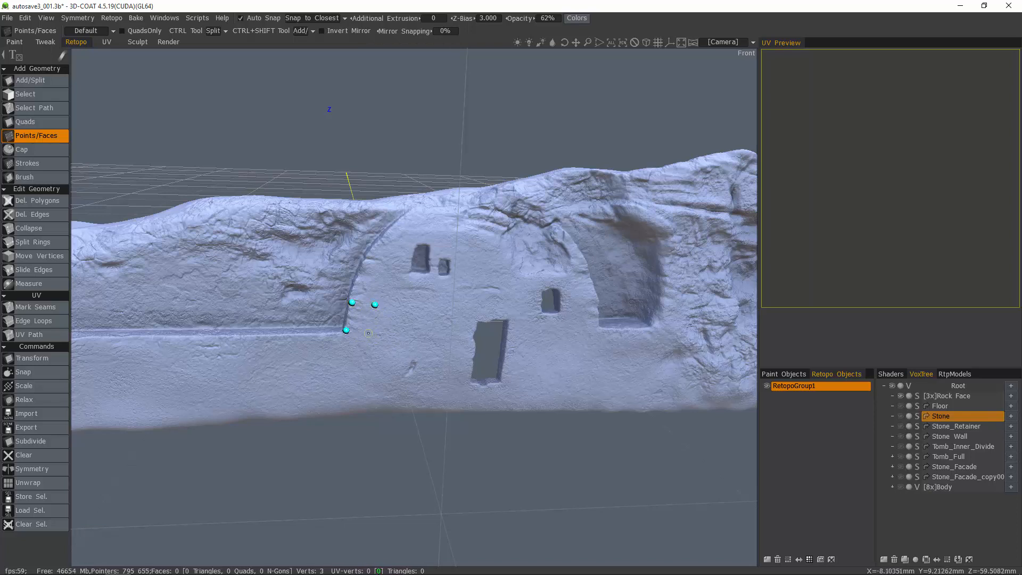
left_click(370, 335)
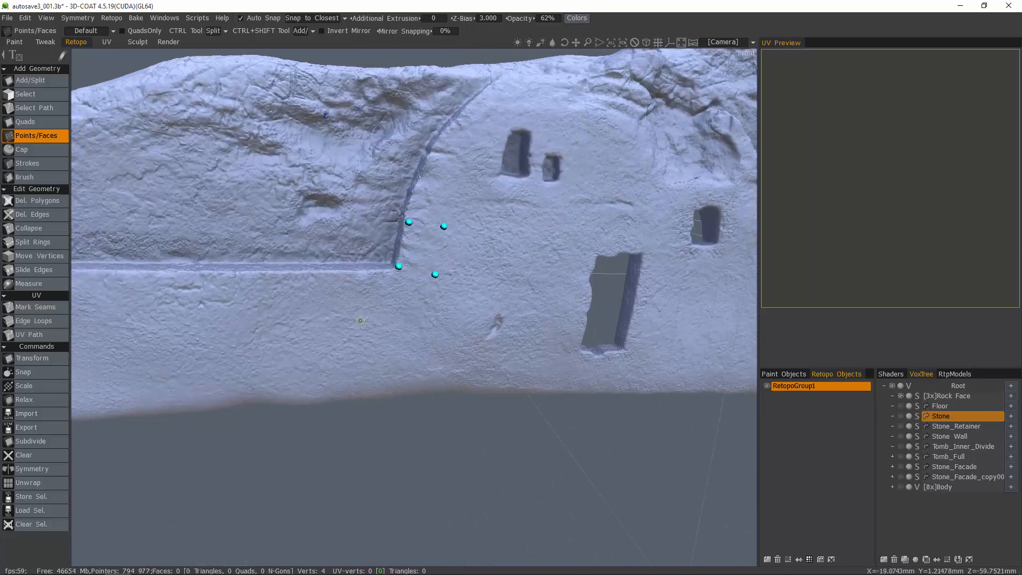
left_click(423, 249)
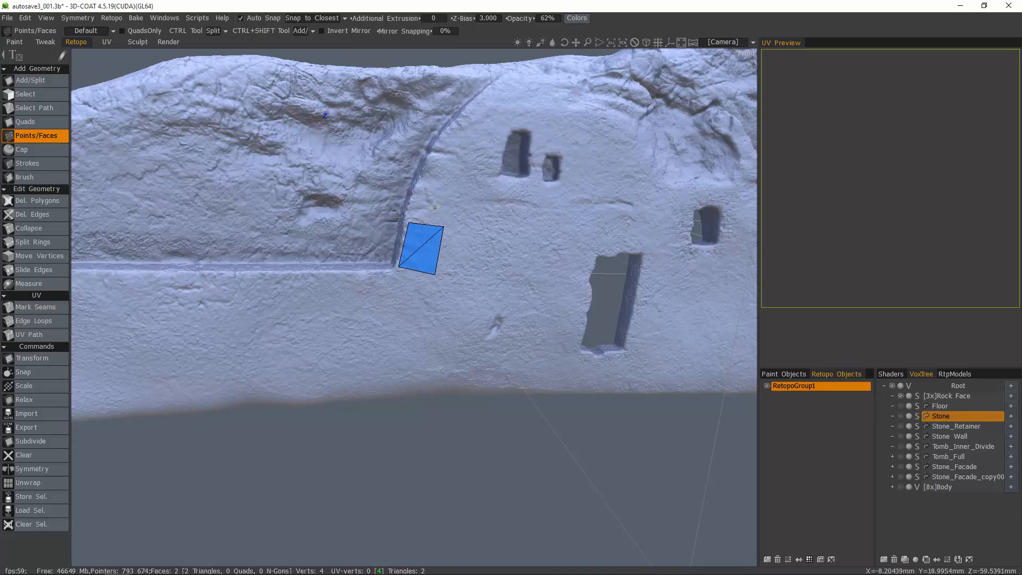
left_click(450, 193)
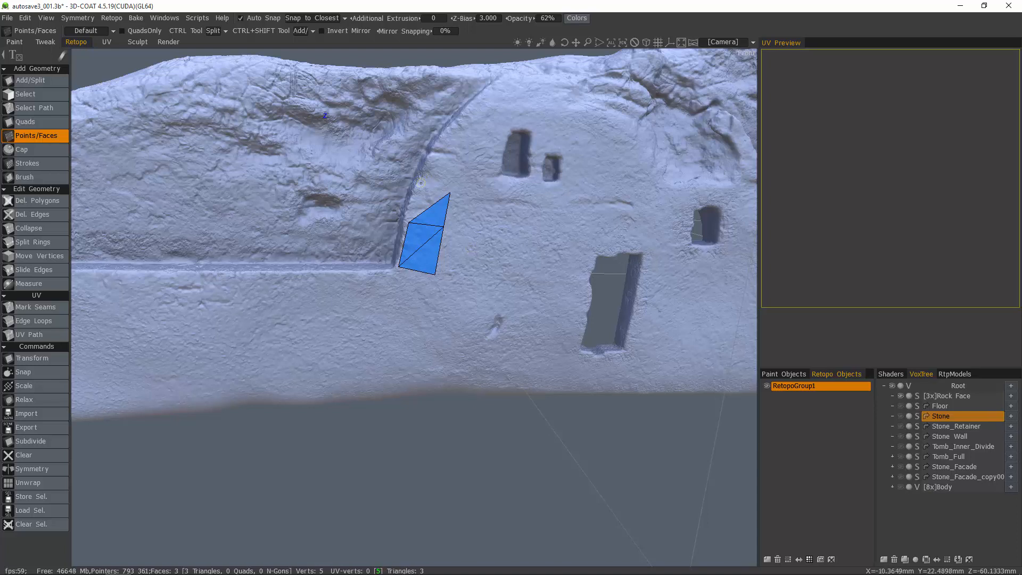
- Close the upper face and drag its top corner onto the carved arch edge
left_click(421, 192)
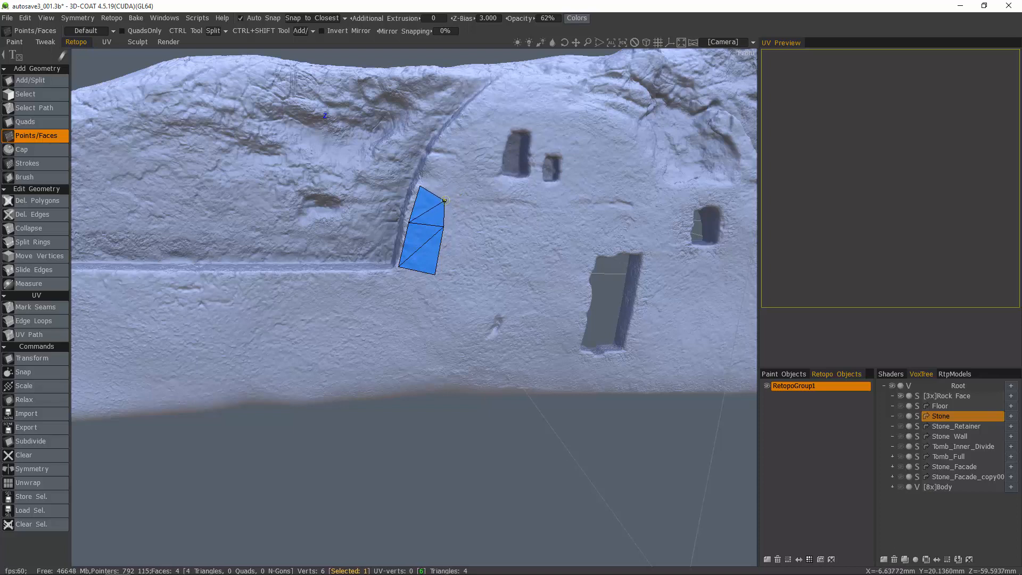
left_click_drag(423, 203, 443, 196)
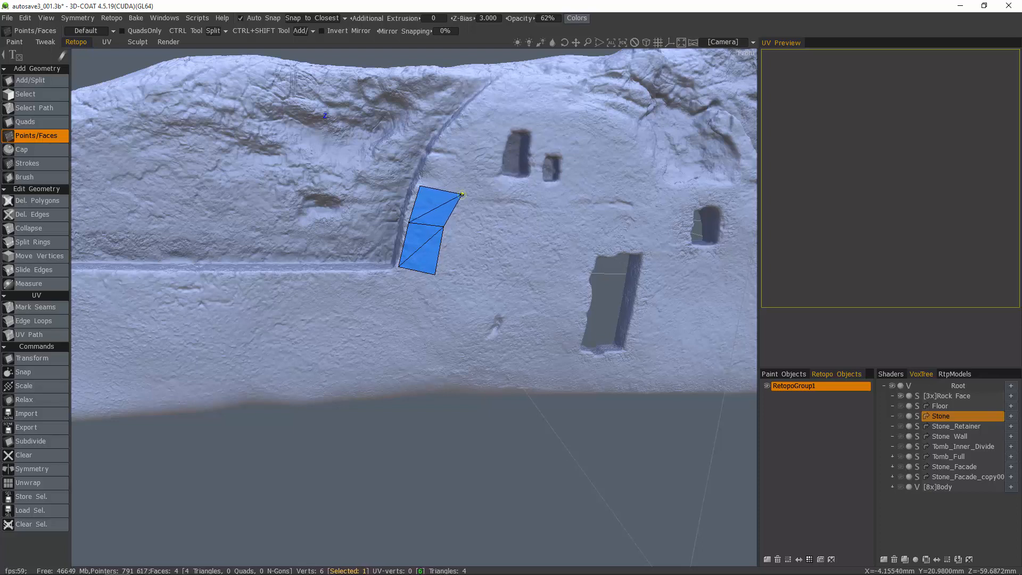
left_click_drag(461, 194, 451, 198)
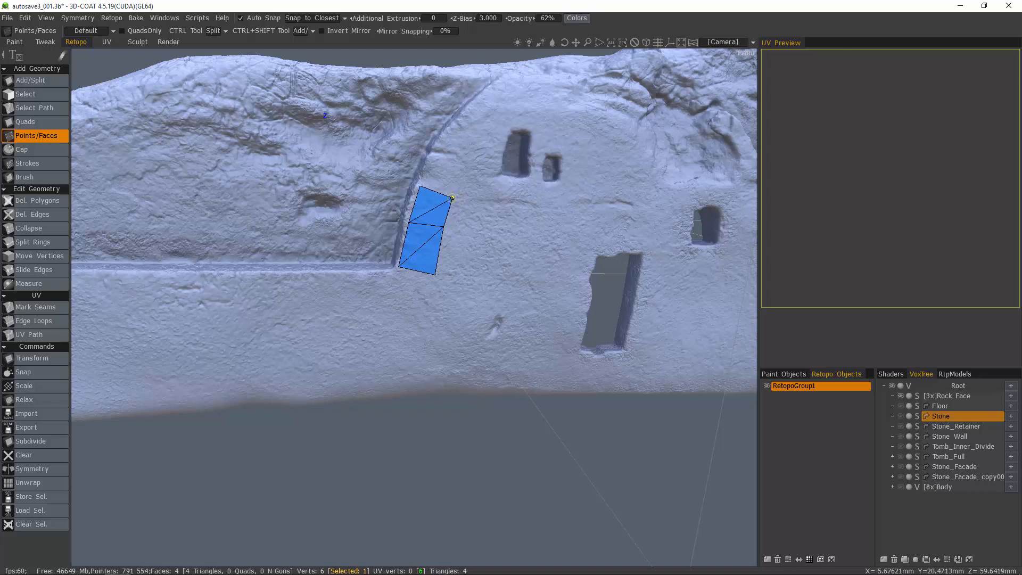
left_click_drag(452, 197, 422, 187)
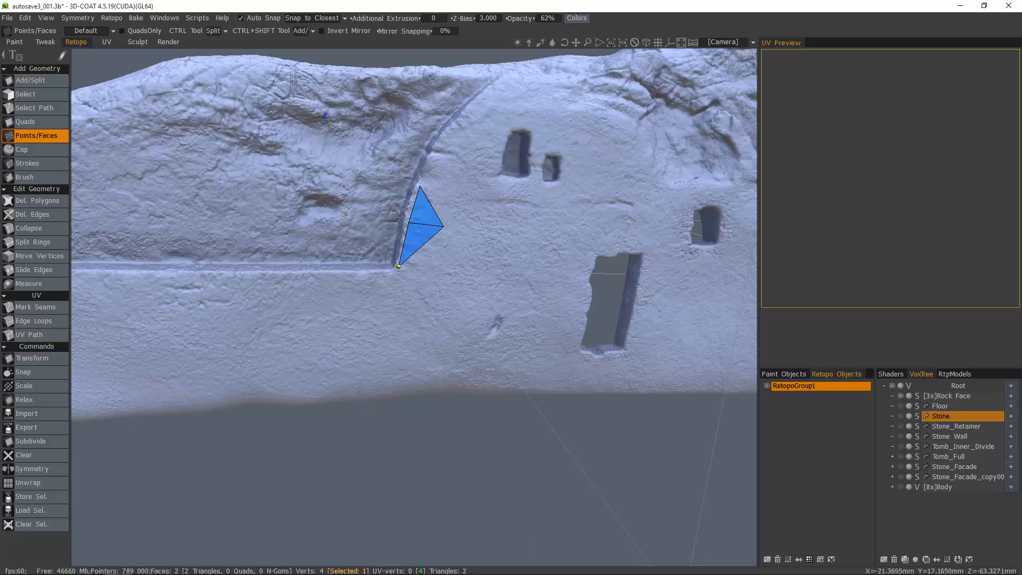
mouse_move(422, 283)
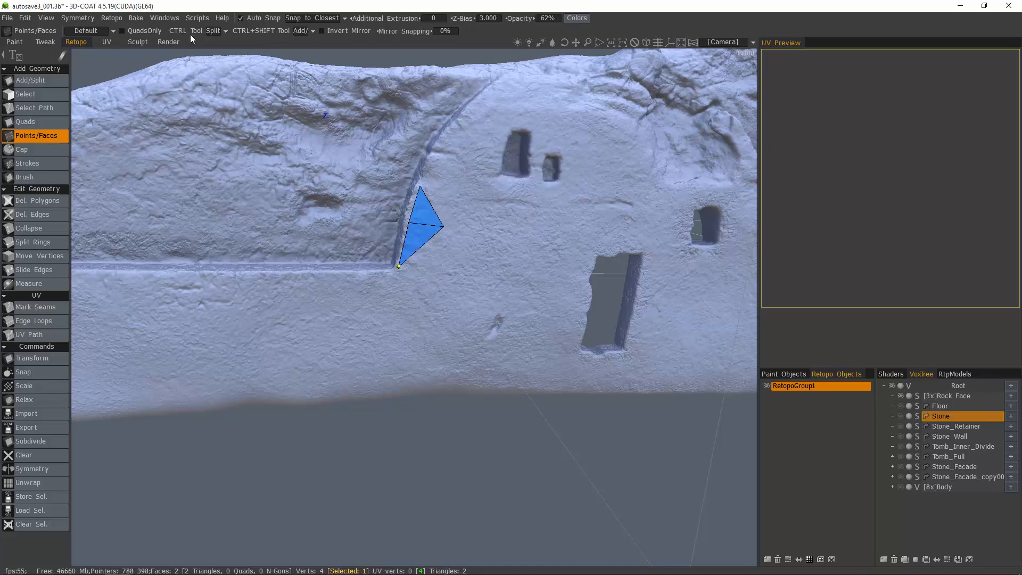
mouse_move(254, 40)
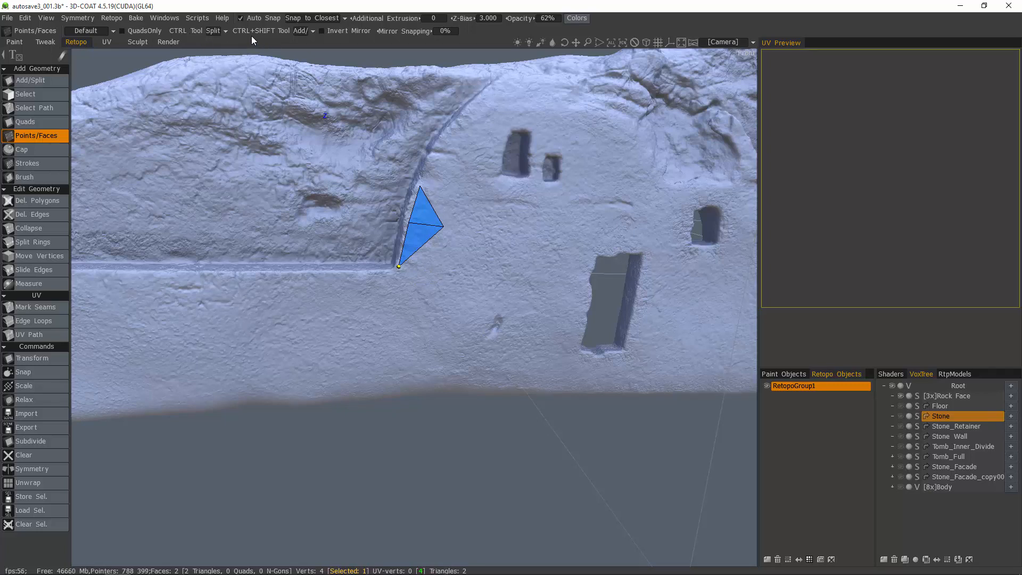
mouse_move(297, 241)
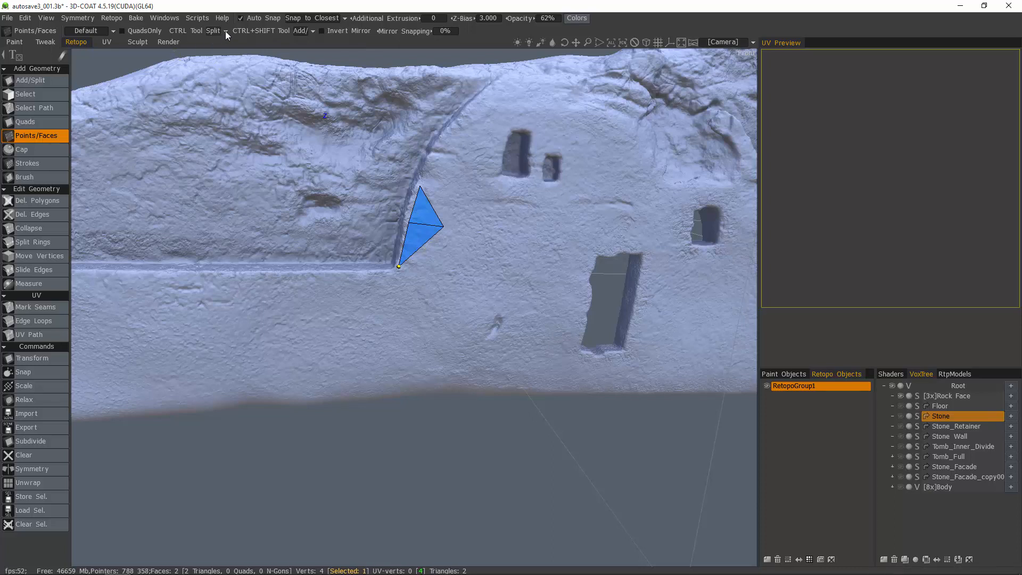
- Browse the alternate tool-action lists without adding new geometry
left_click(213, 31)
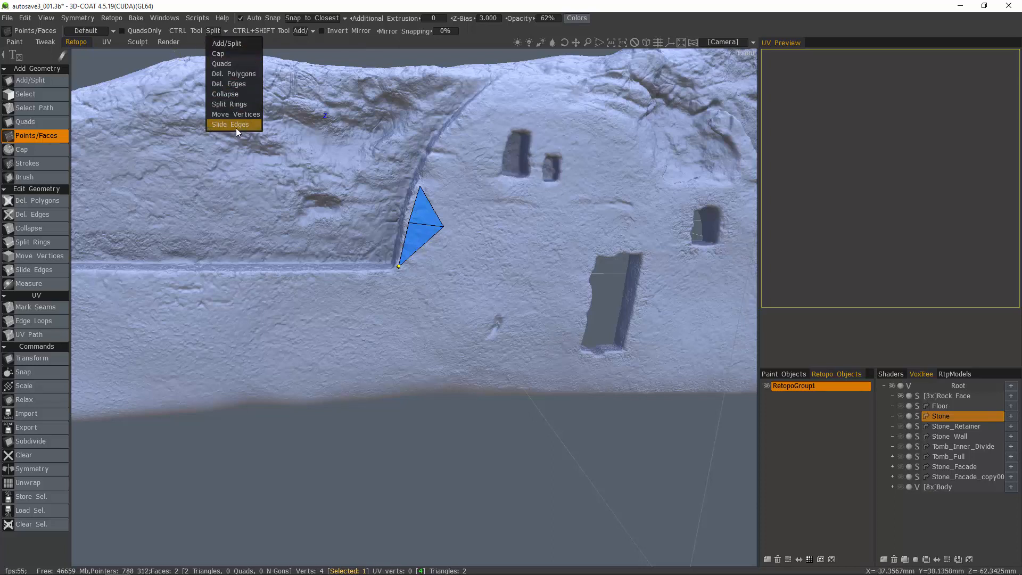
mouse_move(234, 114)
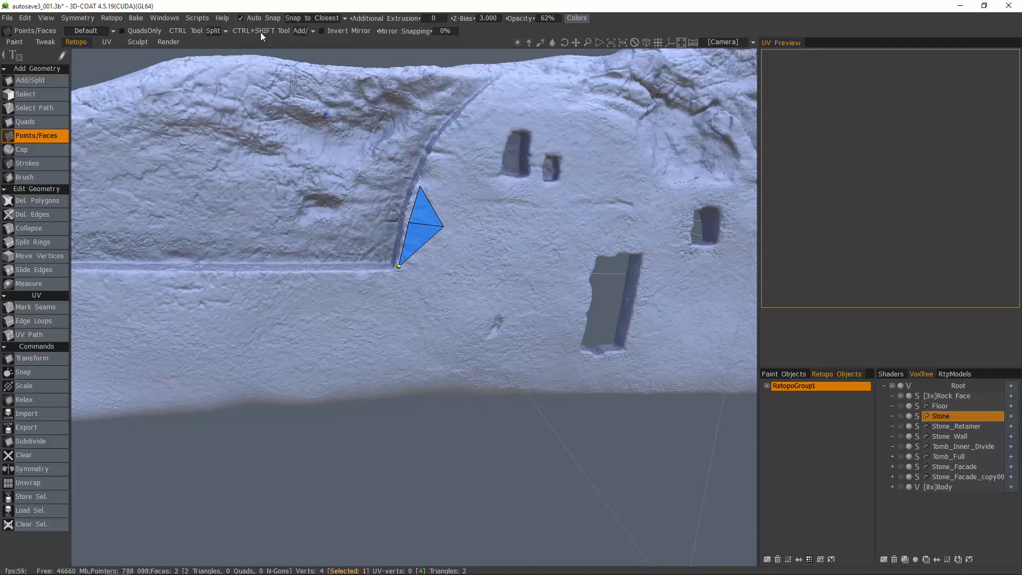
left_click(300, 31)
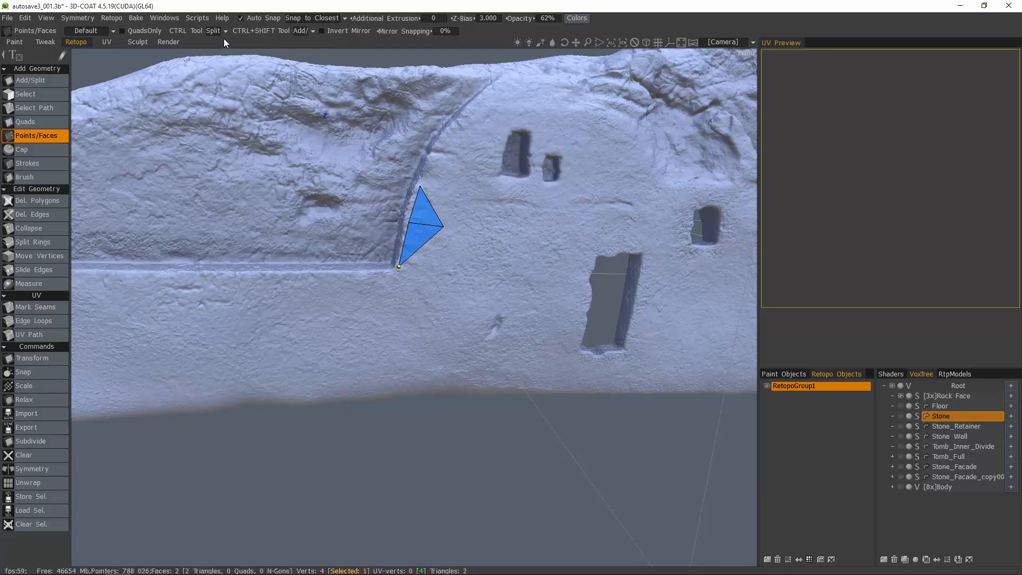
mouse_move(382, 217)
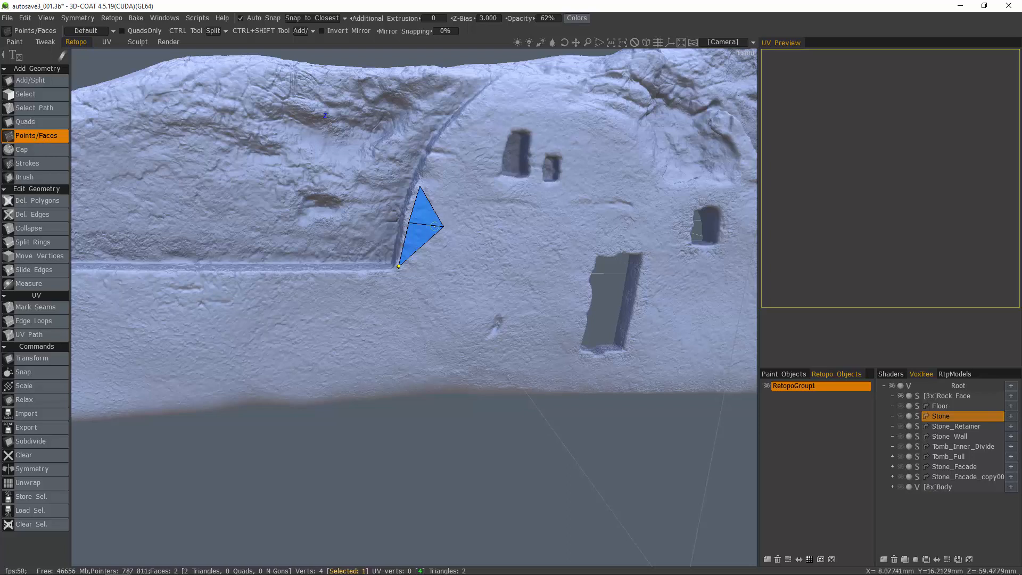
mouse_move(444, 242)
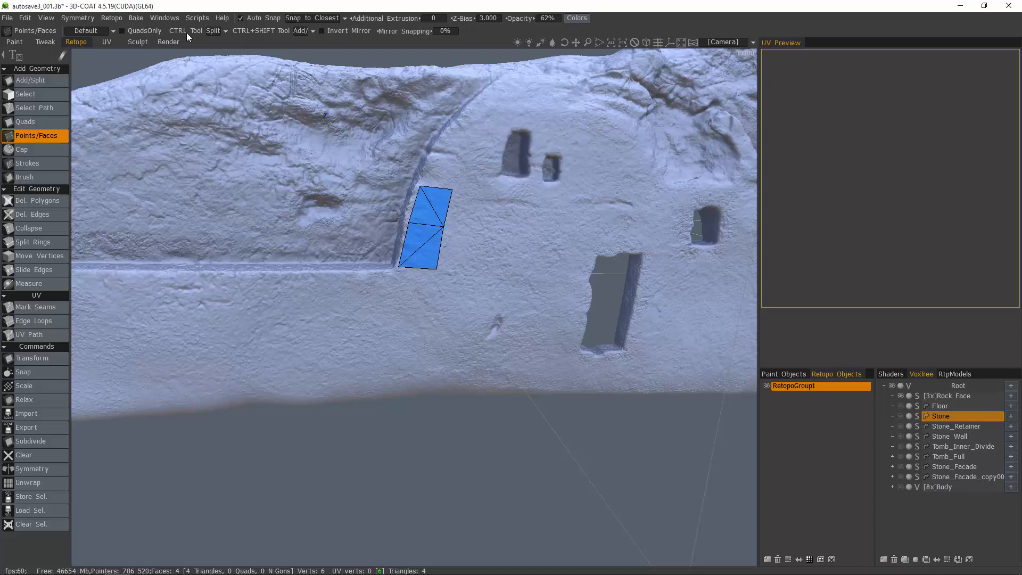
- Set the CTRL tool to Del. Edges and remove a diagonal edge to form a quad
left_click(214, 31)
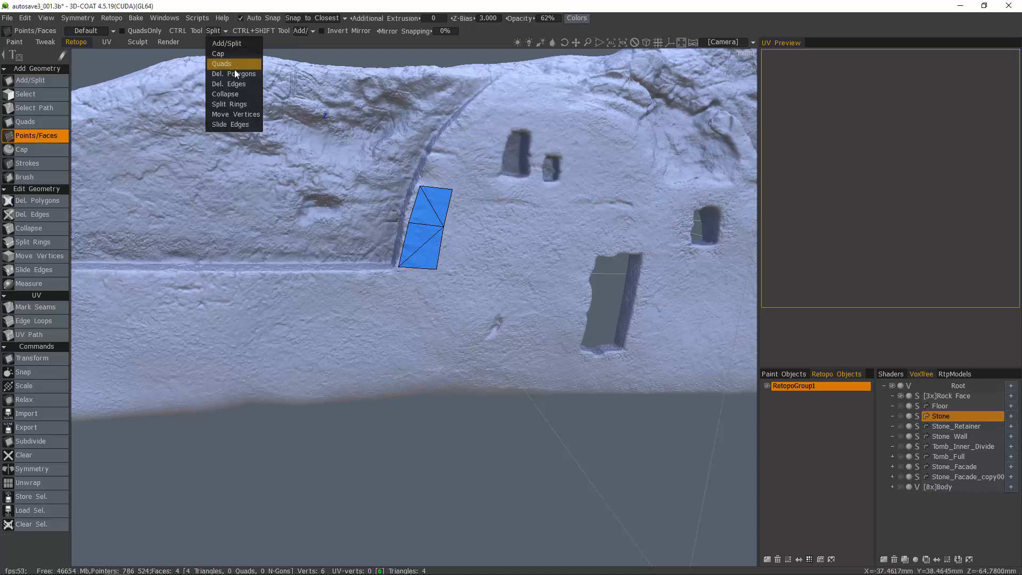
left_click(233, 74)
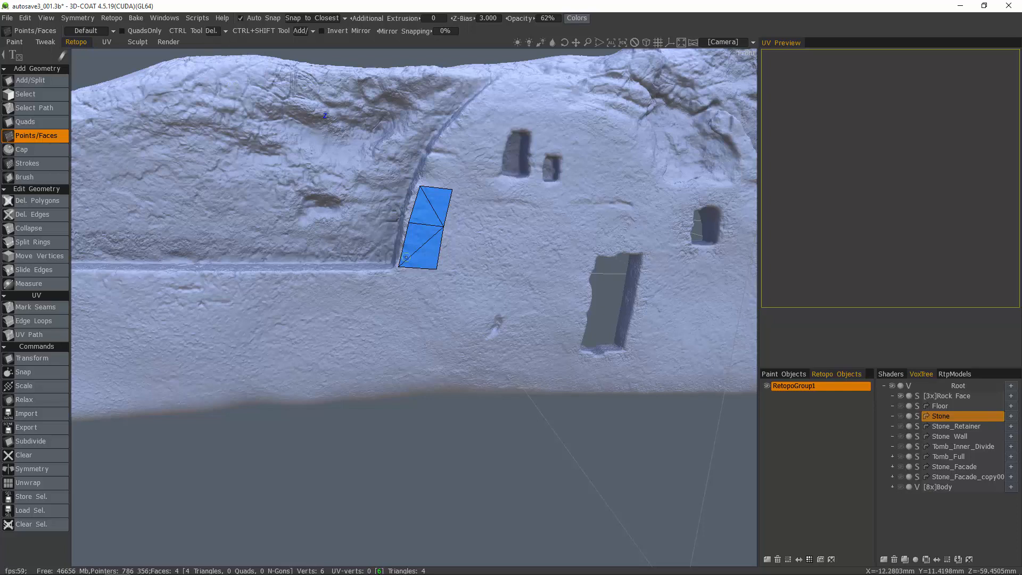
left_click(421, 246)
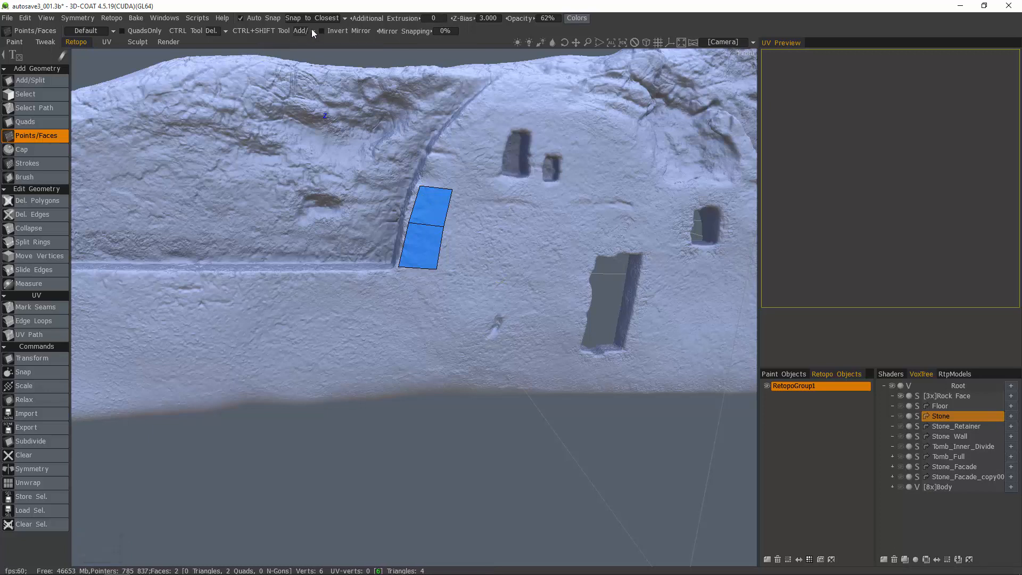
- Set the CTRL+SHIFT tool to Split Rings for splitting the strip lengthwise
left_click(301, 31)
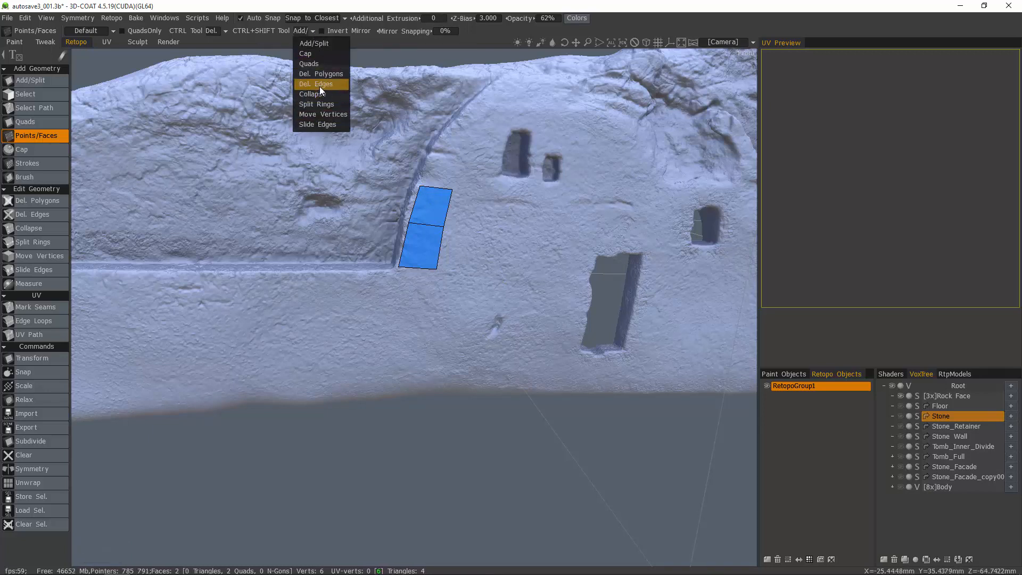
mouse_move(320, 104)
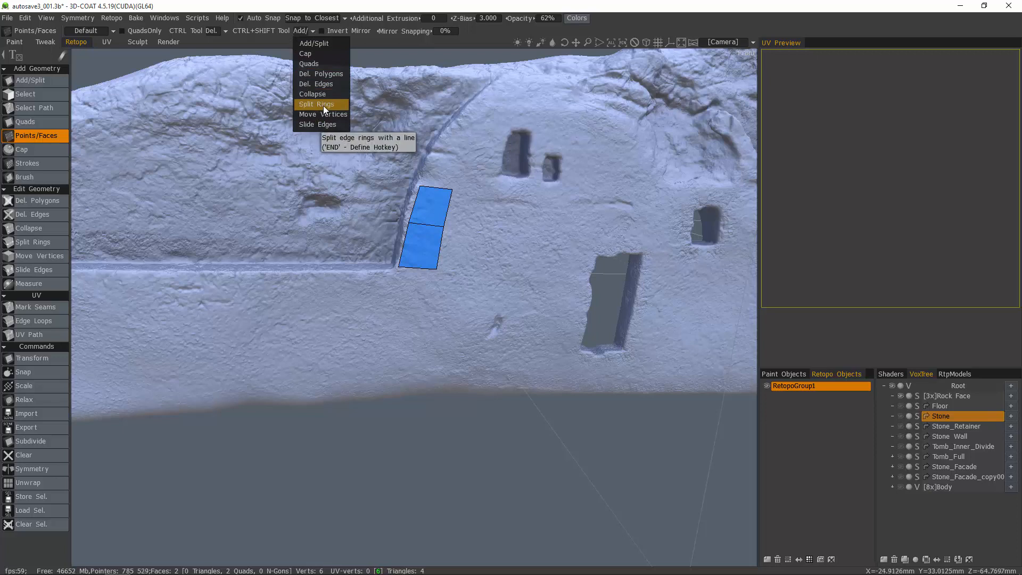
left_click(316, 104)
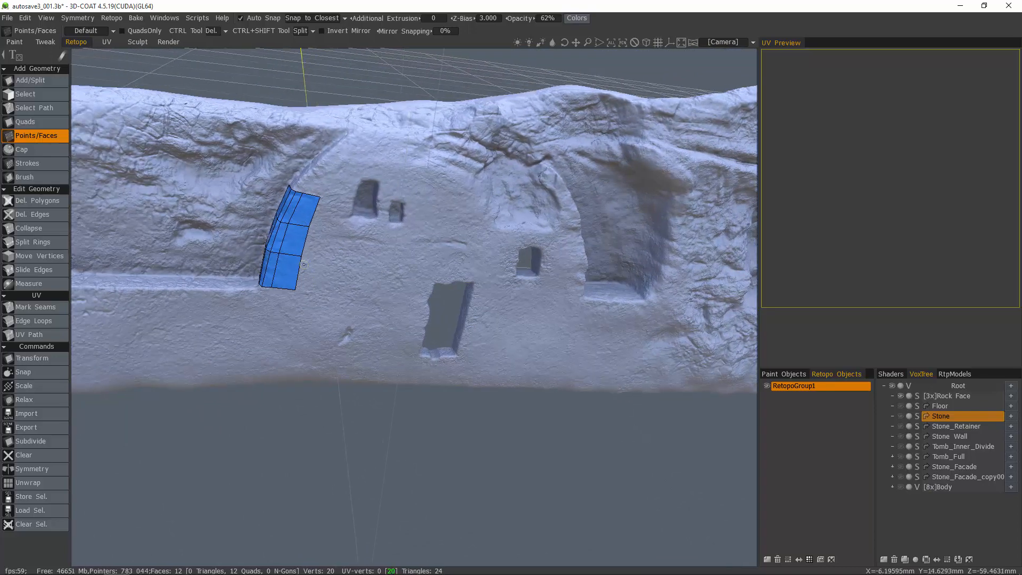
- Undo the last change and pick a vertex on the ledge strip's top edge
key("ctrl+z")
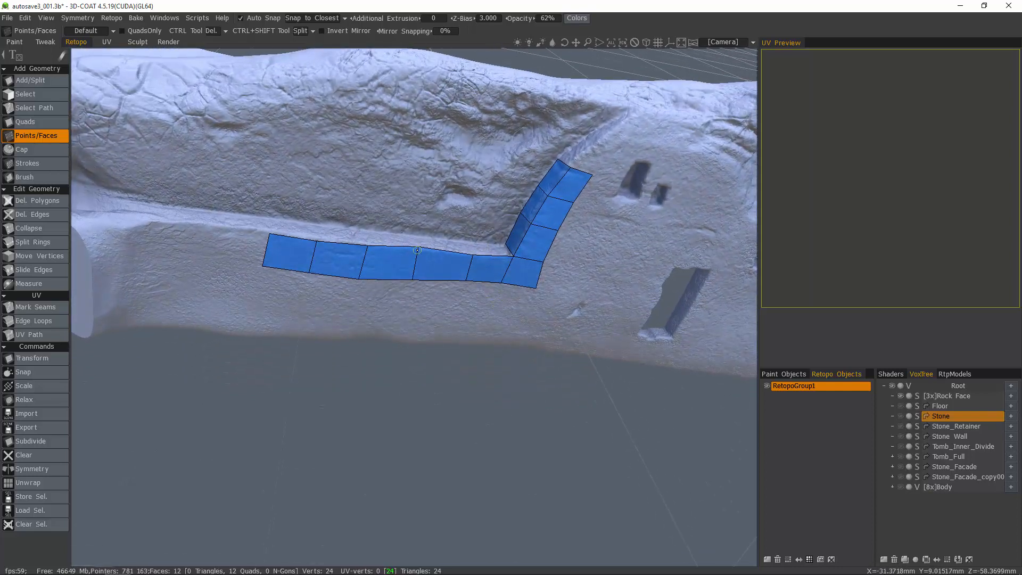
left_click(416, 252)
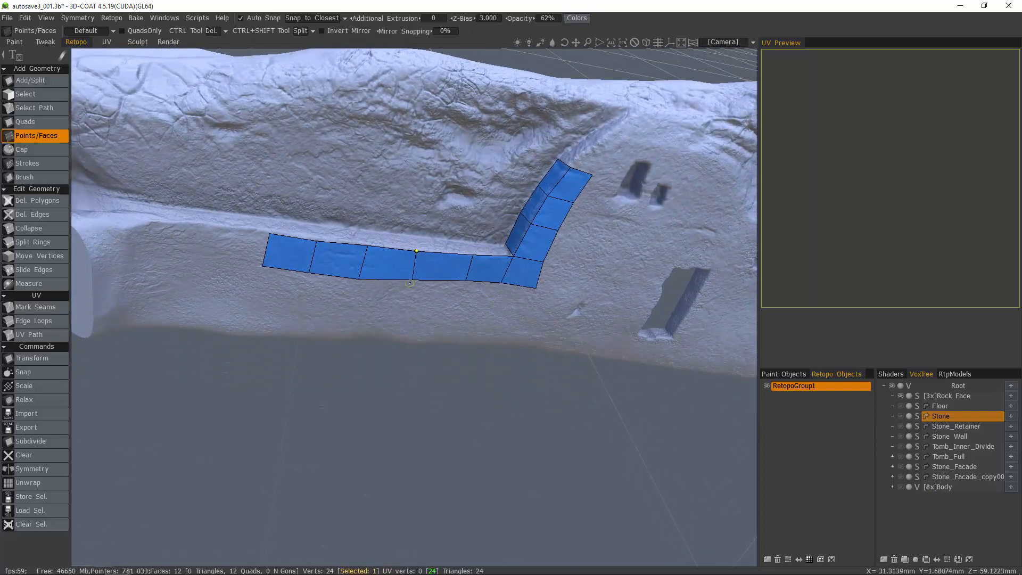